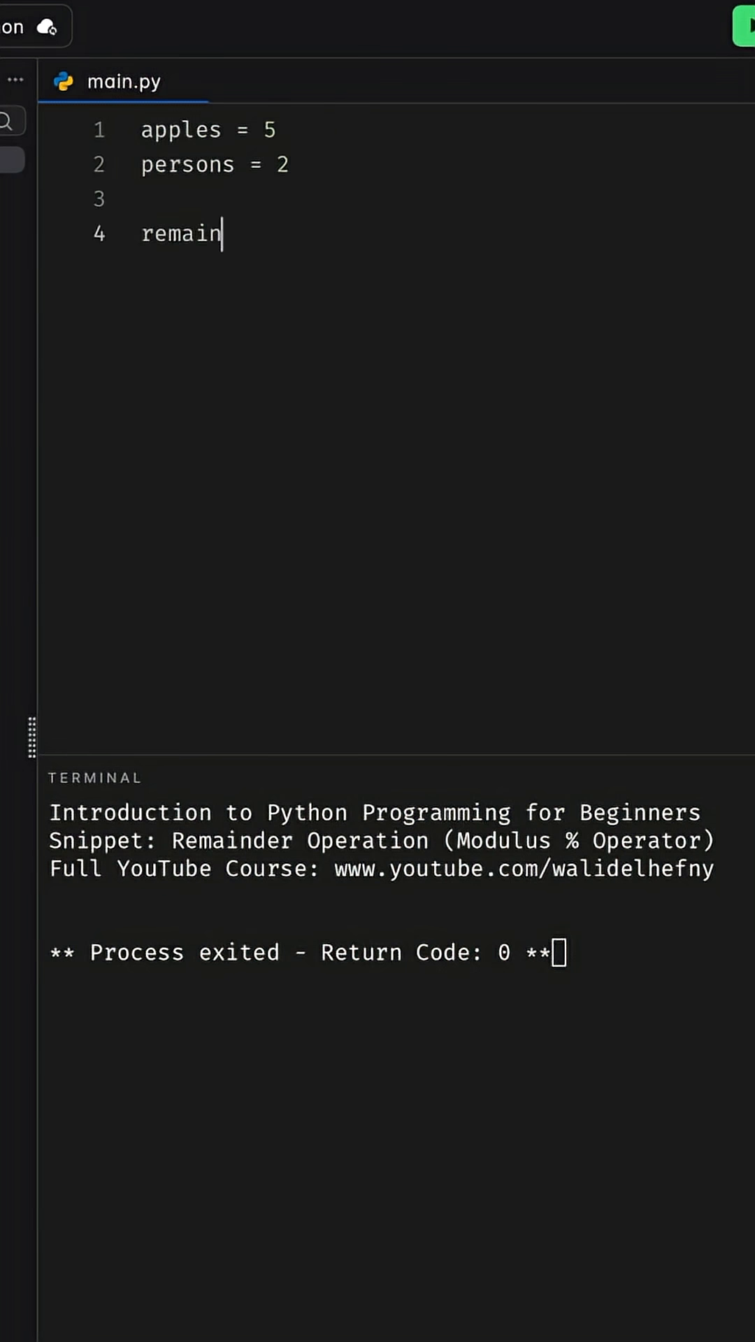
Write remainder = apples % persons on line 4 and start a comment below it.
type("der =")
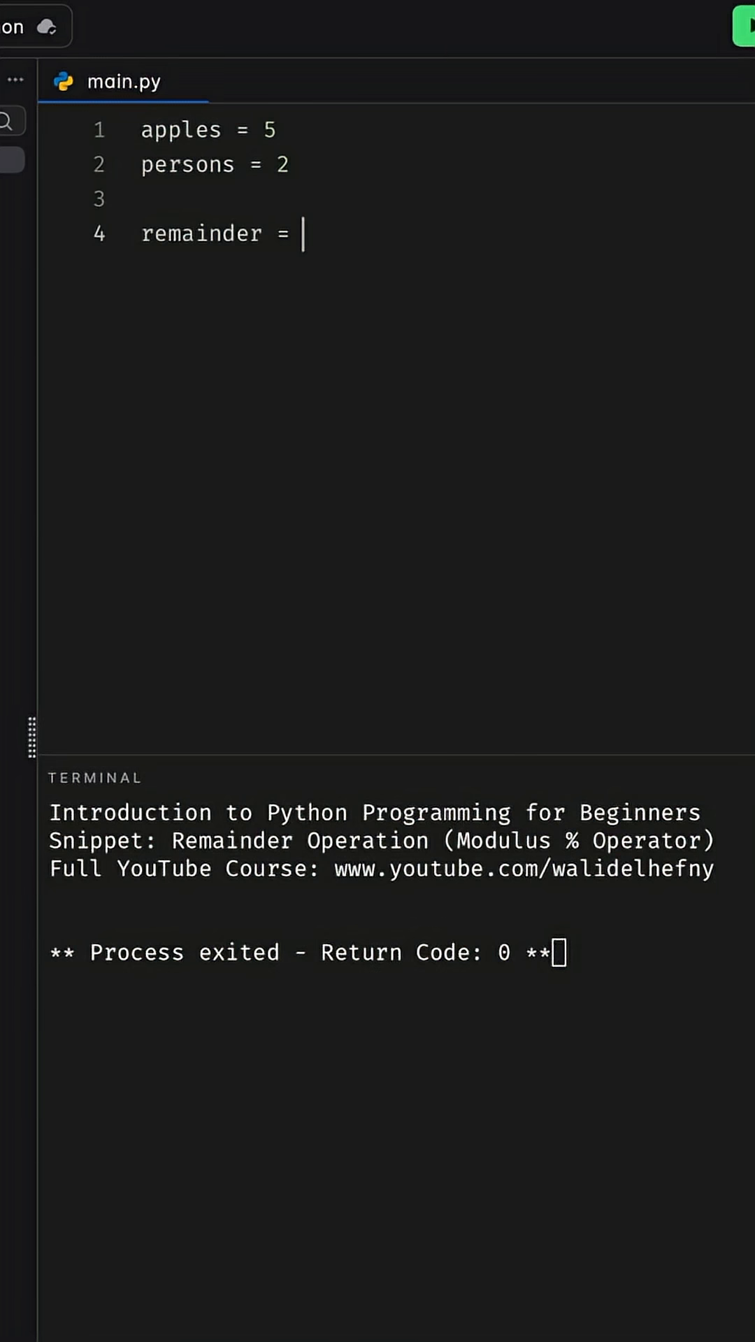
type("app")
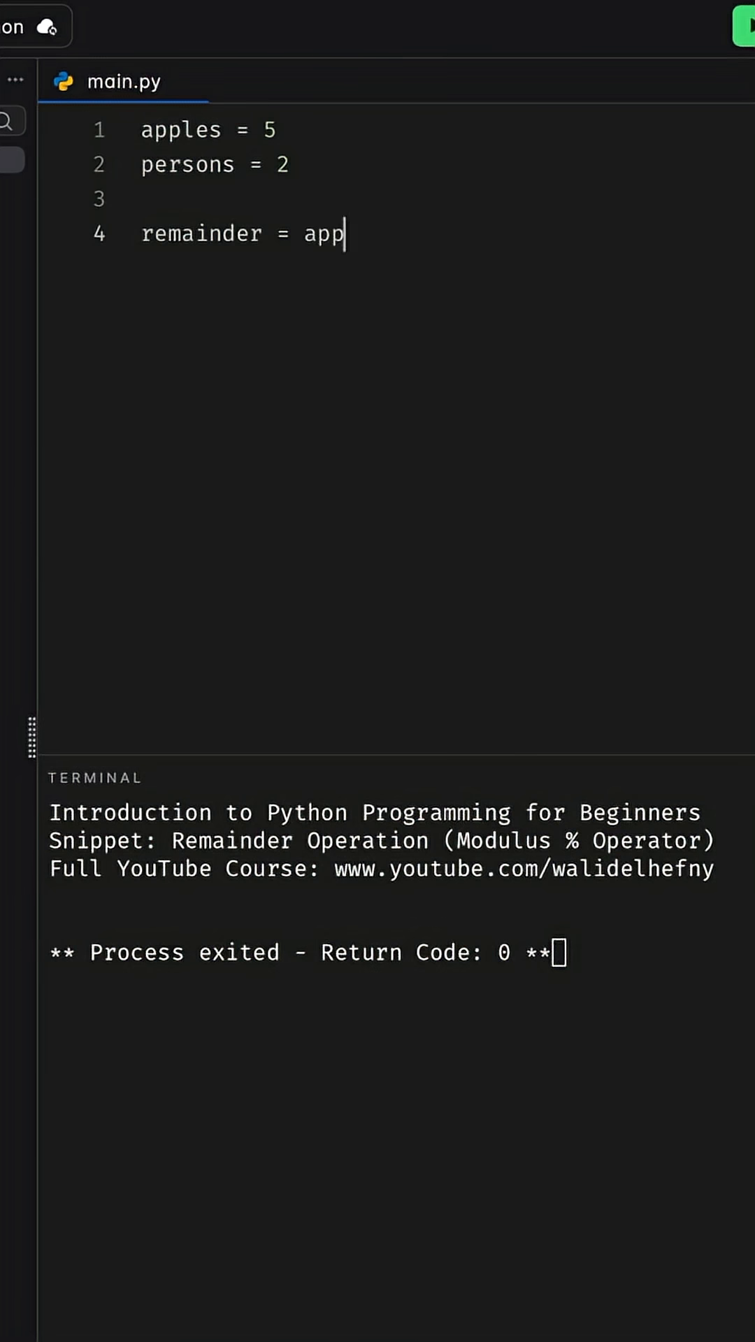
type("les % persons")
type("#")
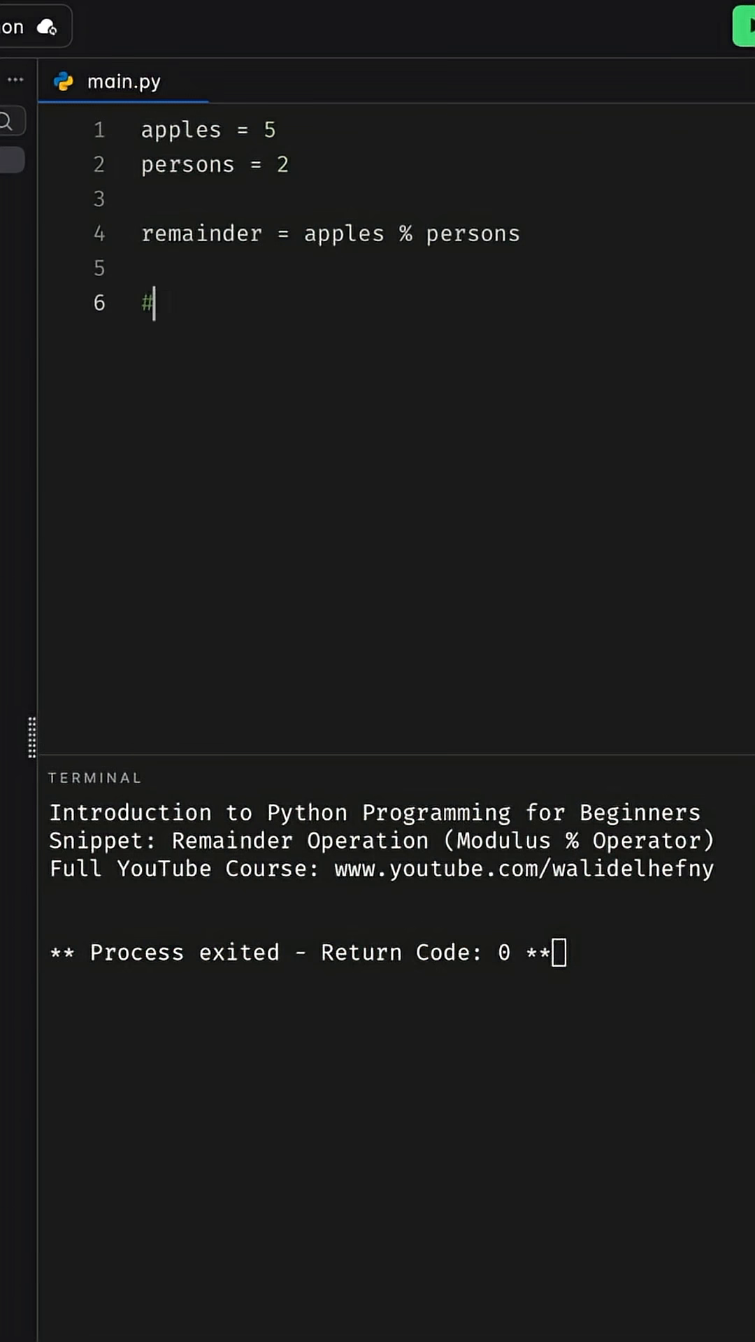
Write the comment '# Step 1: apples // persons = 5 // 2 = 2' and begin Step 2.
type("Step 1: a")
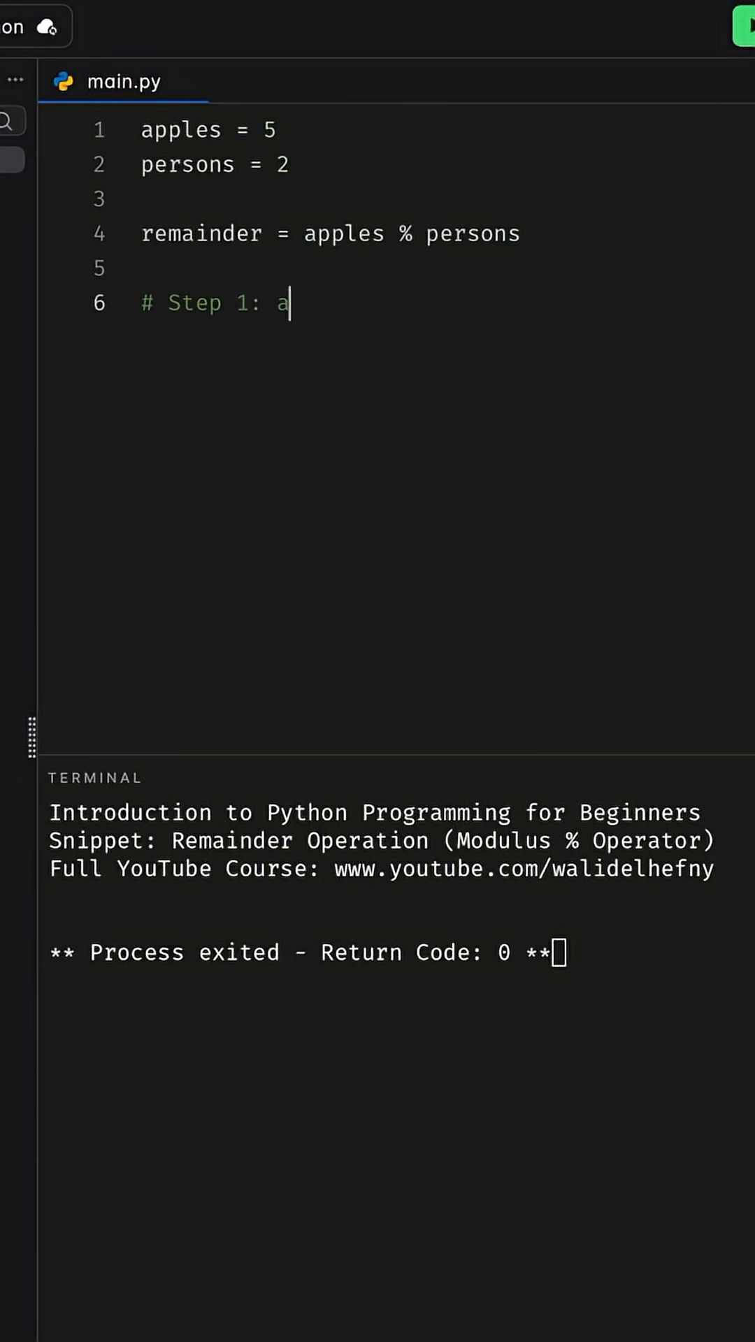
type("pples // pers")
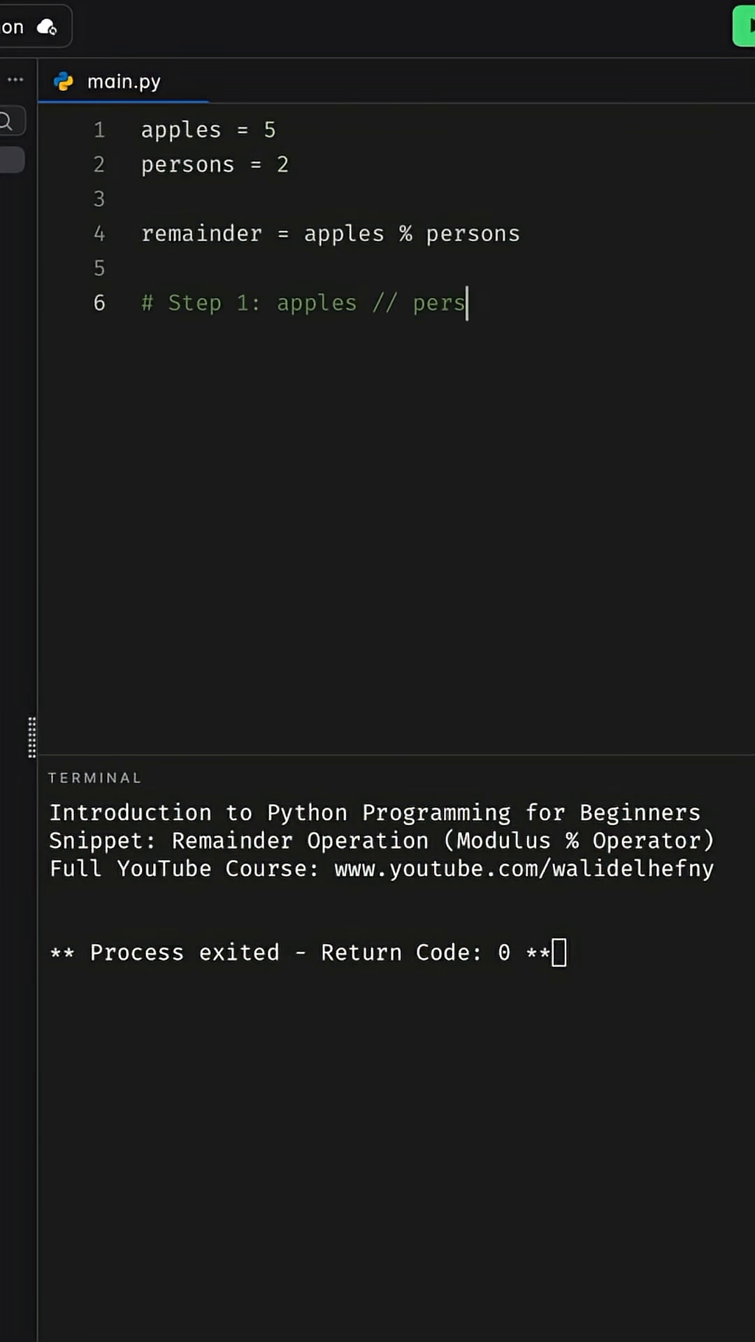
type("ons = 5")
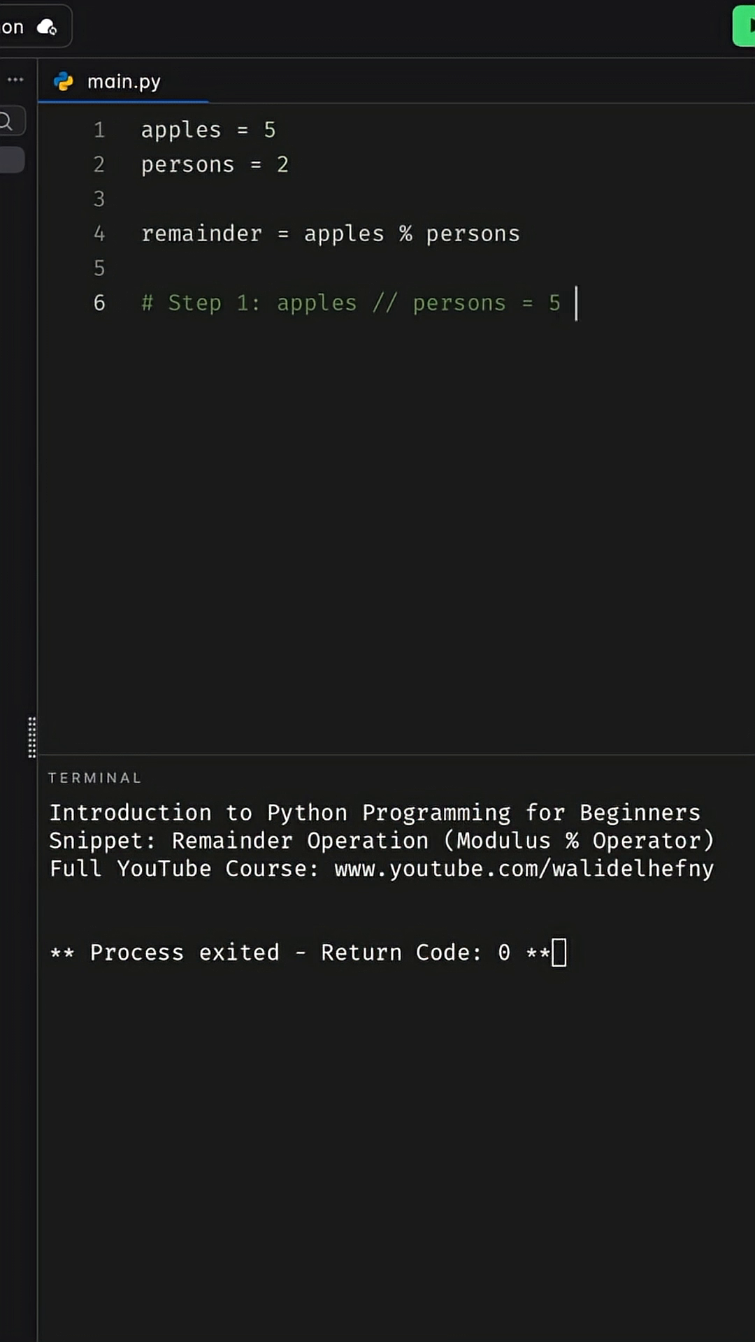
type("// 2 = 2")
type("# Step 2:")
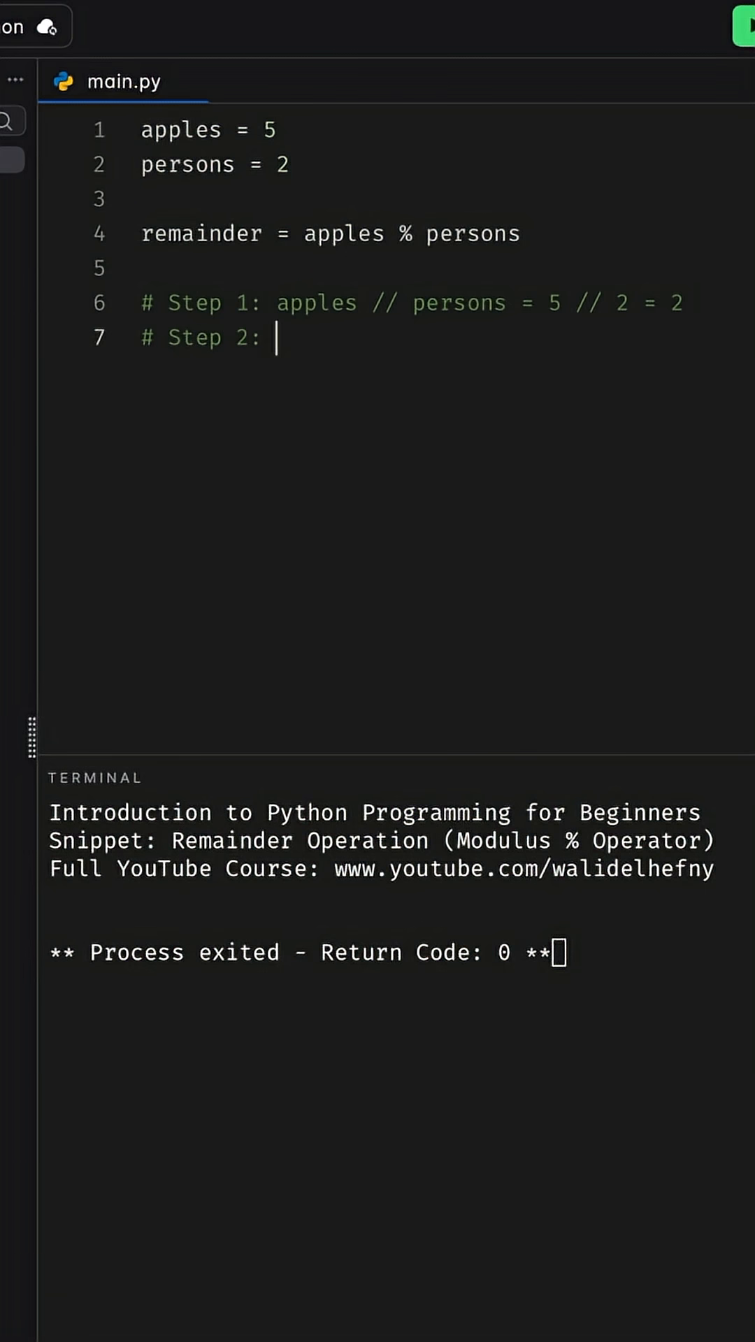
Finish the comment '# Step 2: Step 1 * persons = 2 * 2 = 4' and begin a third line.
type("Step 1 * persons =")
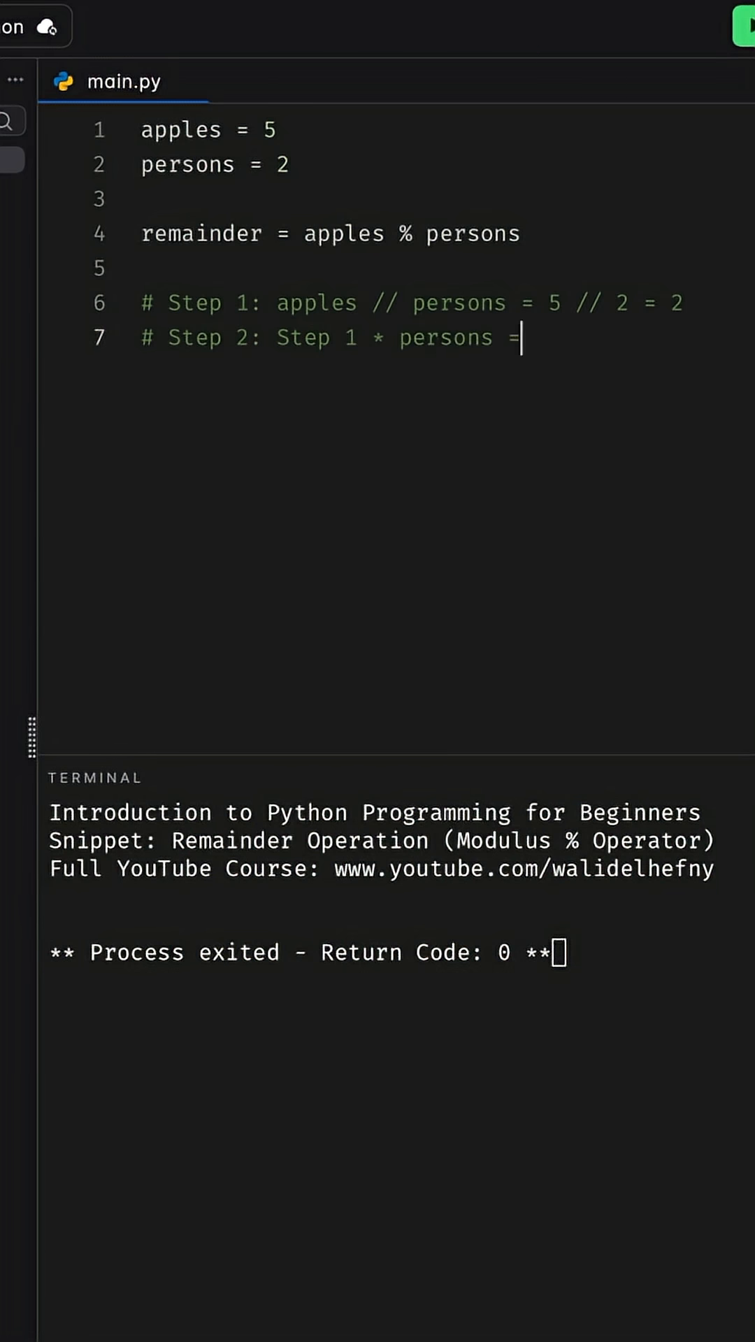
type("2 * 2")
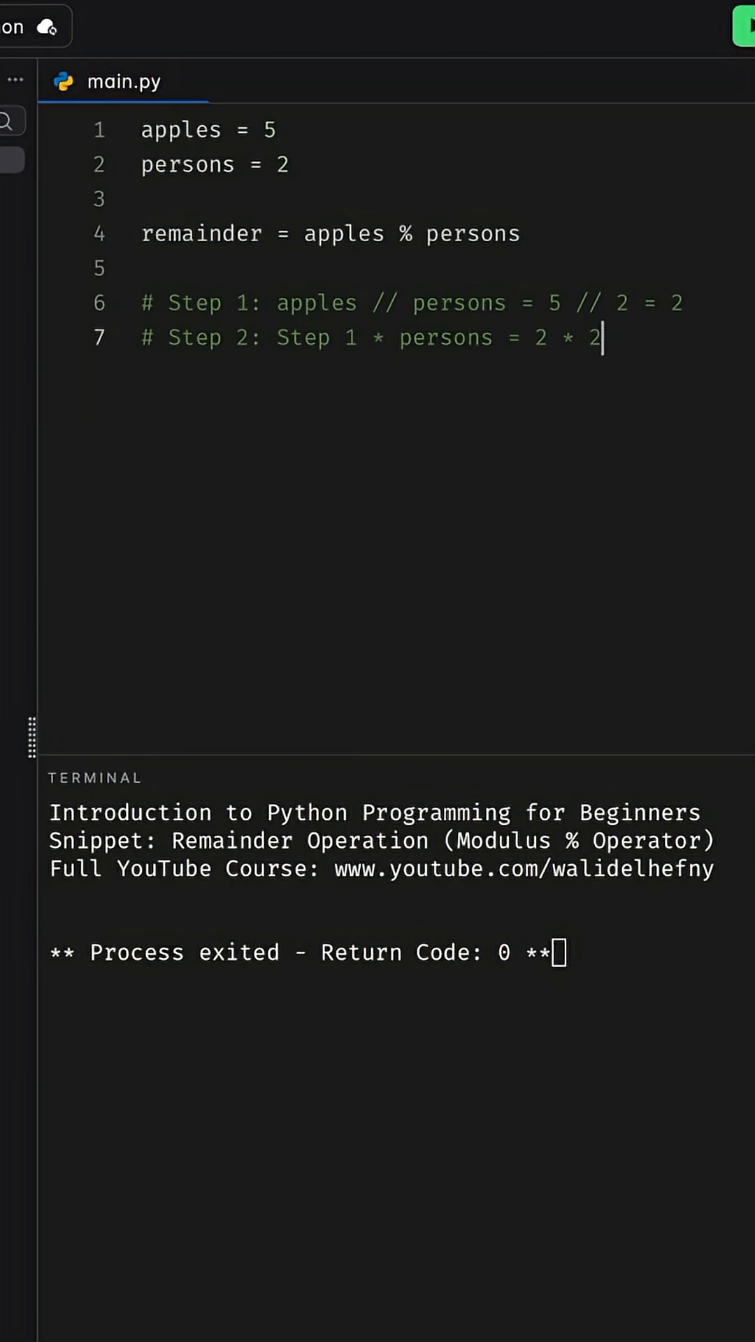
type("= 4")
type("# S")
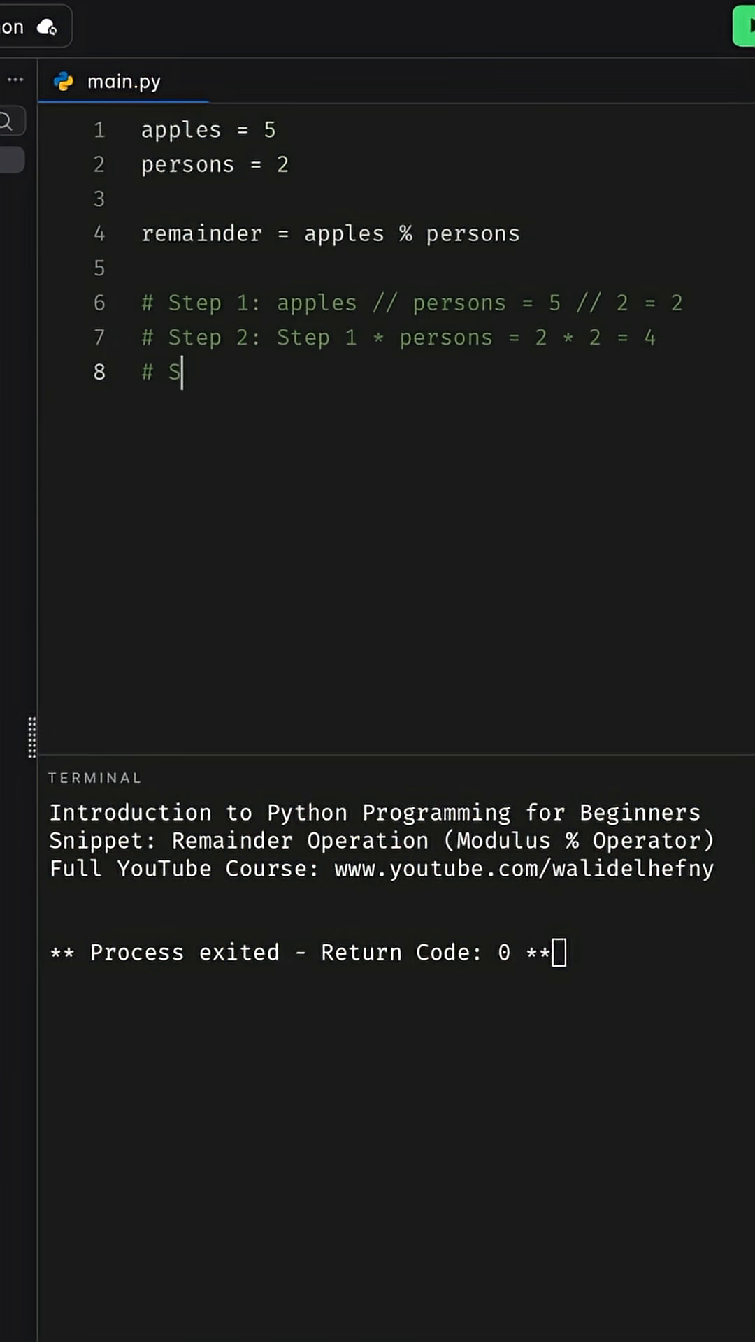
Write the comment '# Step 3: apples - Step 2 = 5 - 4 = 1'.
type("tep 3:")
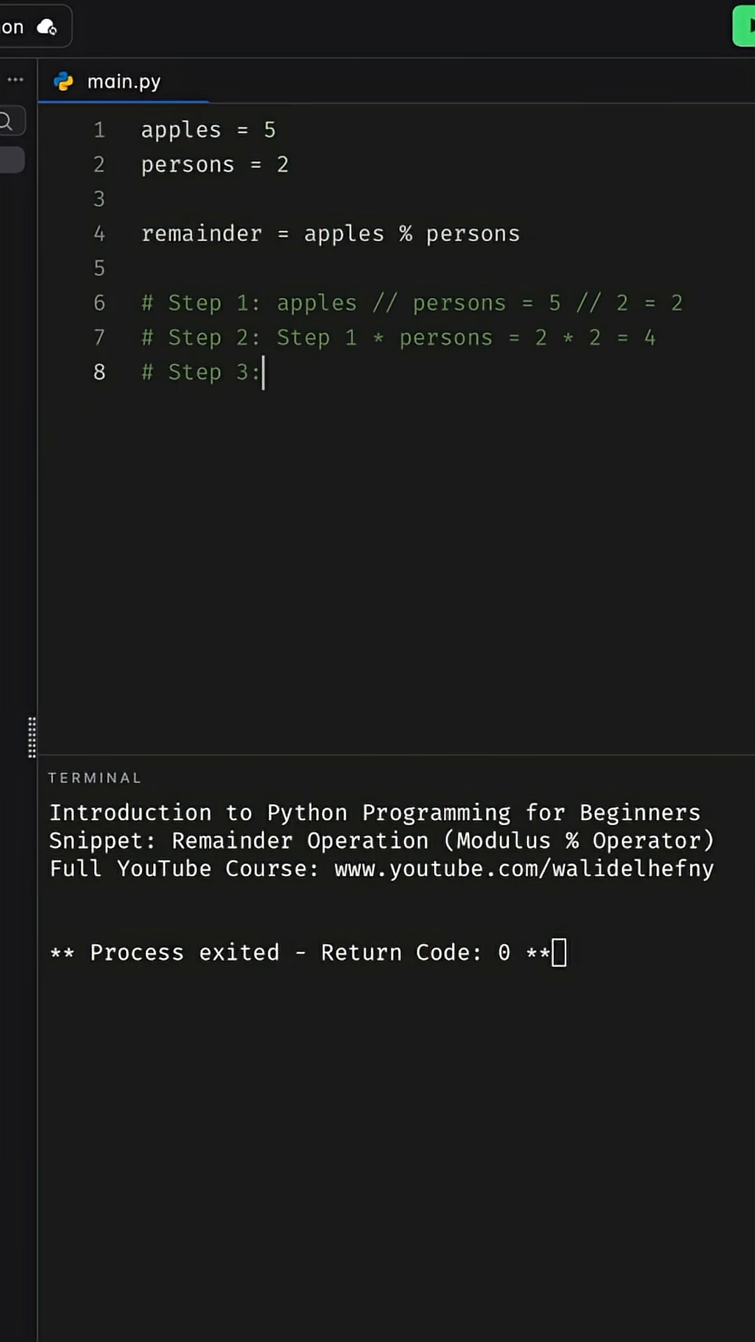
type("apples - Step 2")
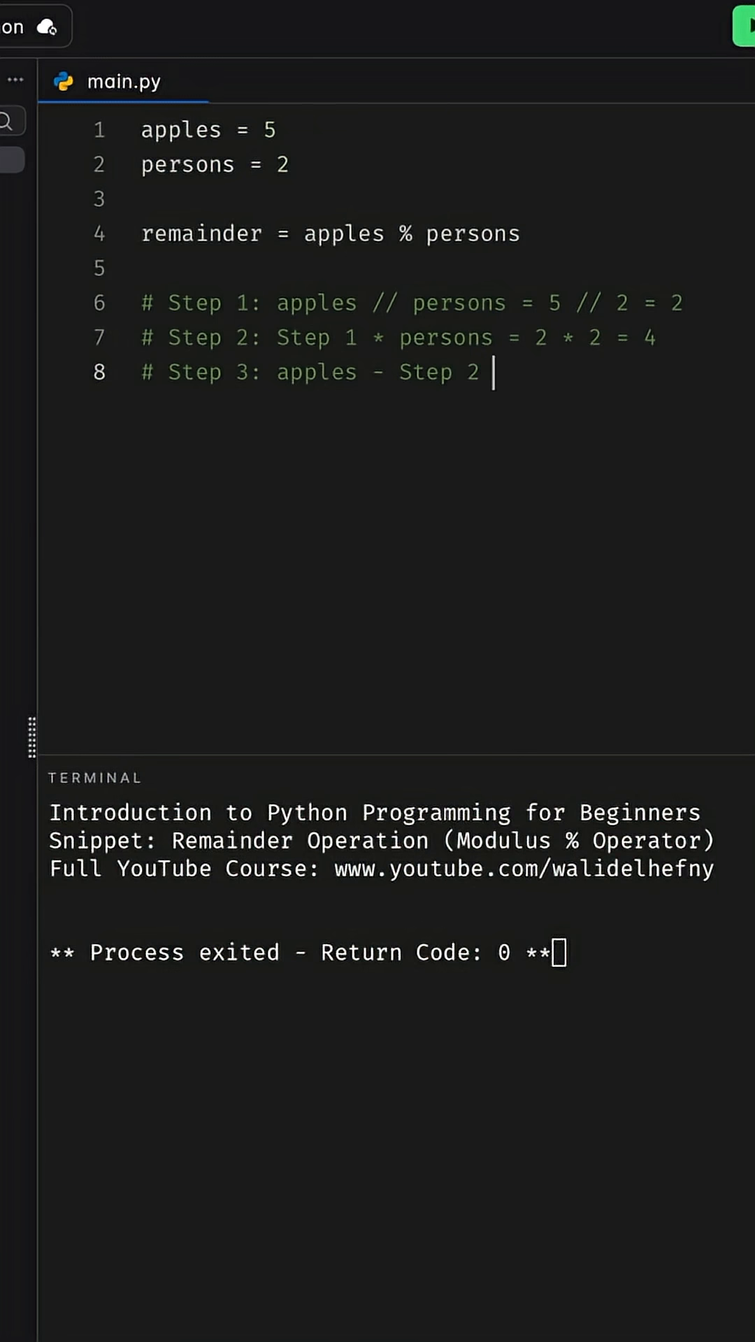
type("= 5 - 4 =")
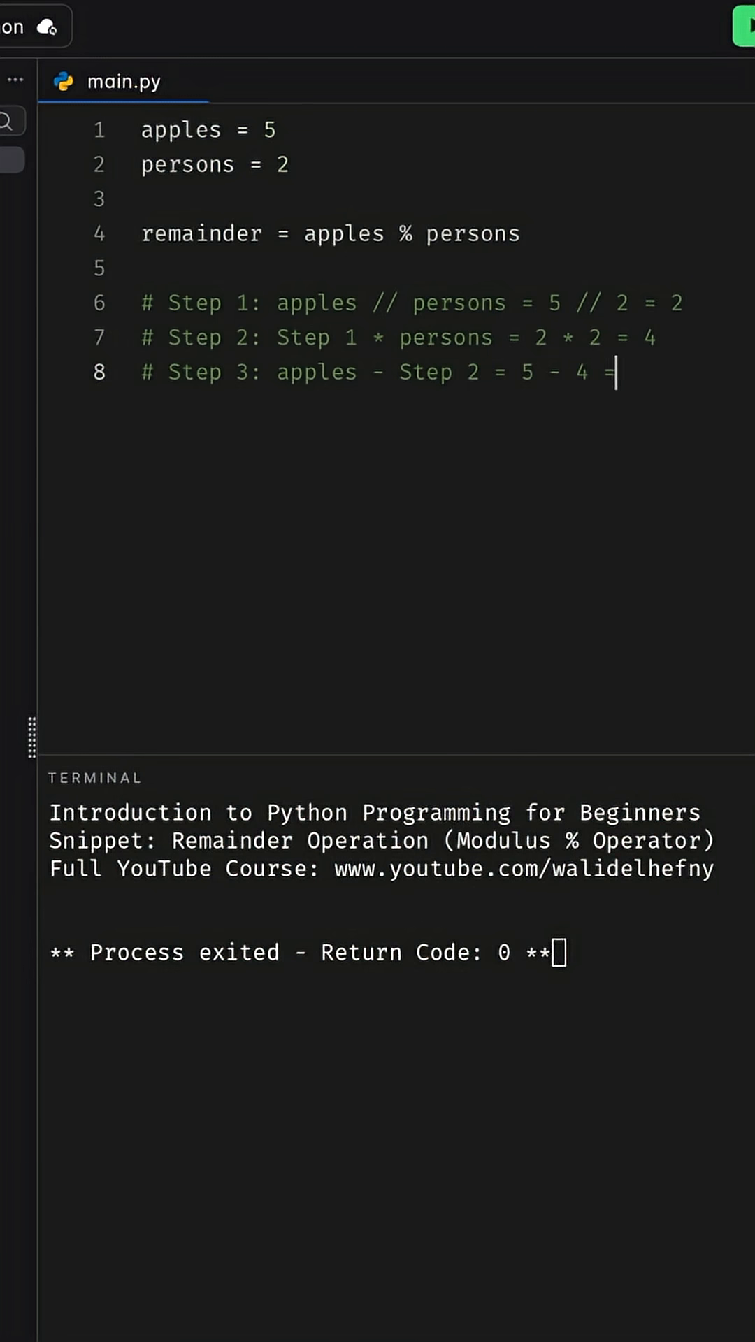
type("1")
type("print(remainder)")
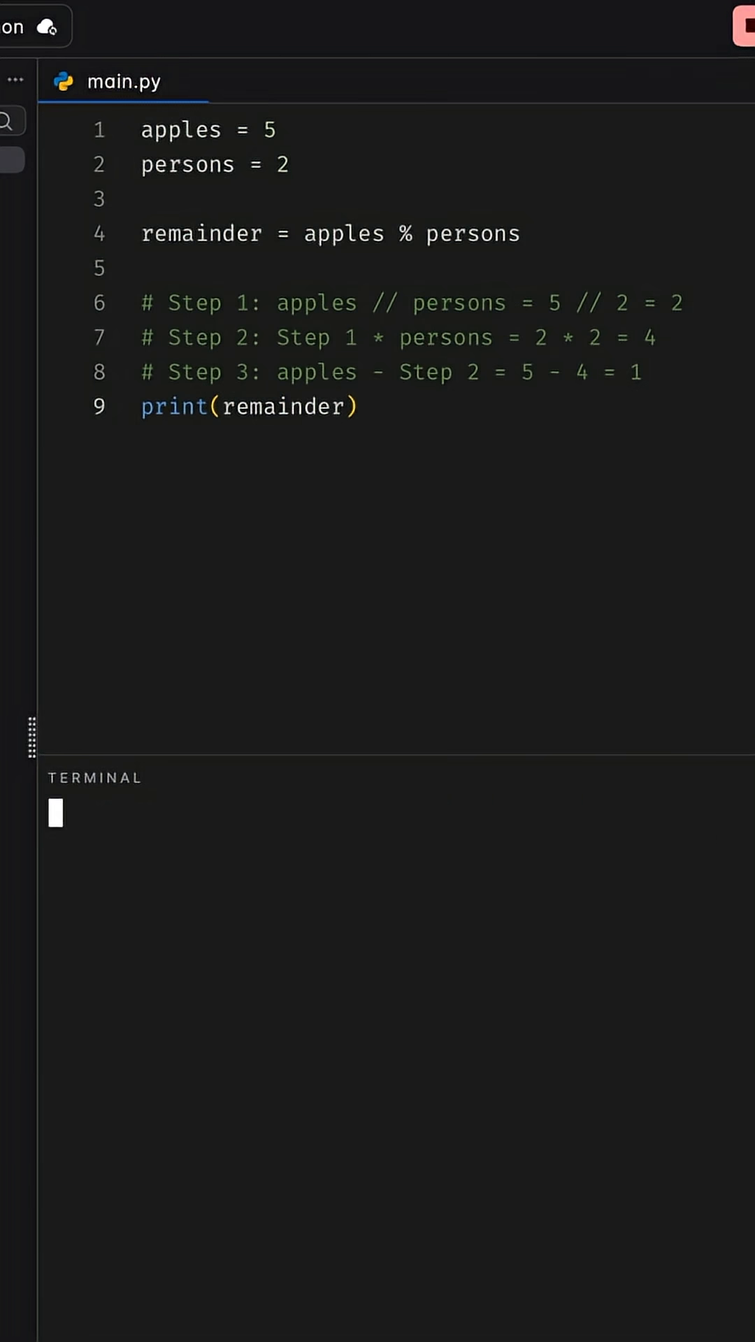
Run main.py with print(remainder) so the terminal outputs 1.
left_click(743, 25)
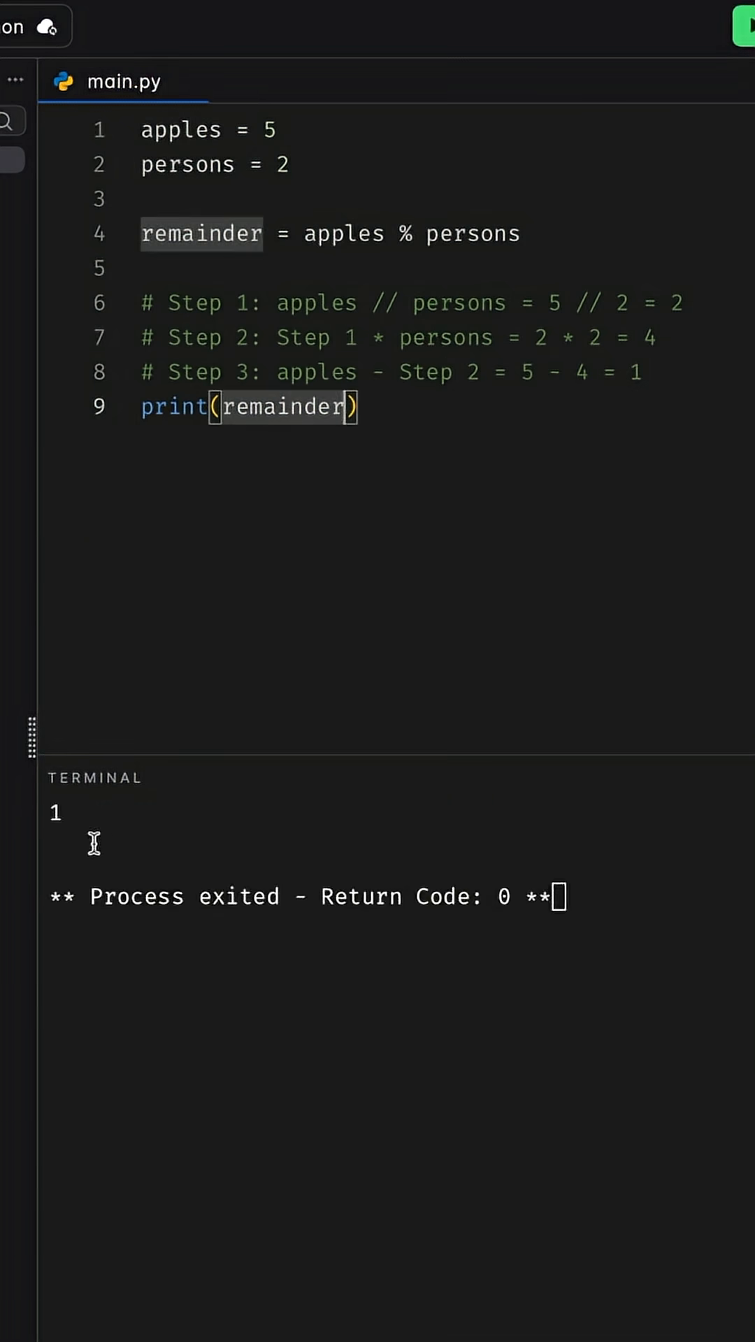